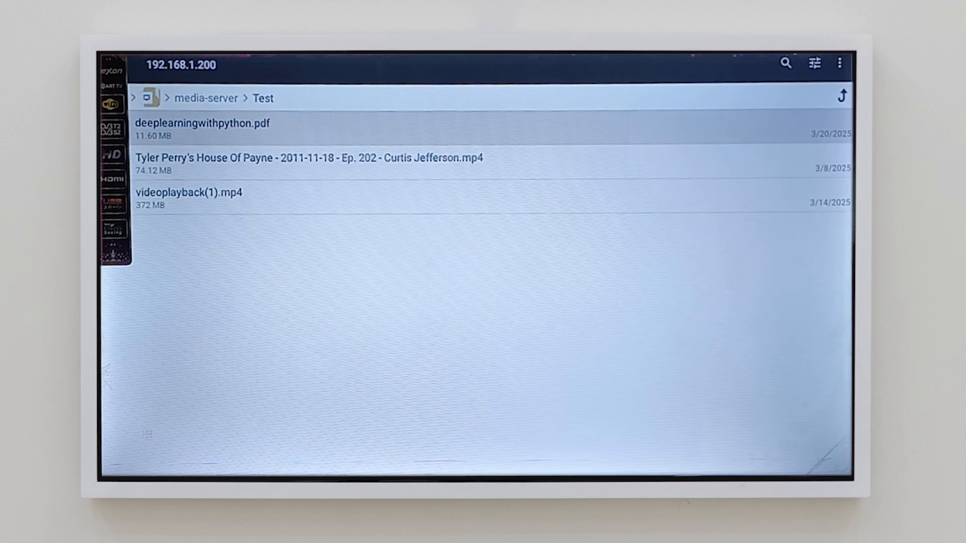
Move the Tyler Perry .mp4 from media-server > Test into Main storage > Movies
click(309, 163)
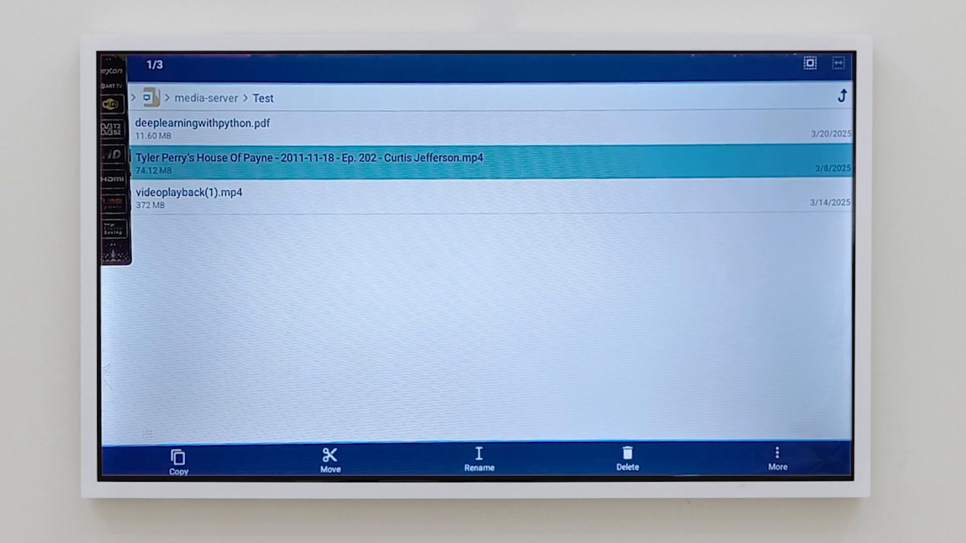
click(479, 460)
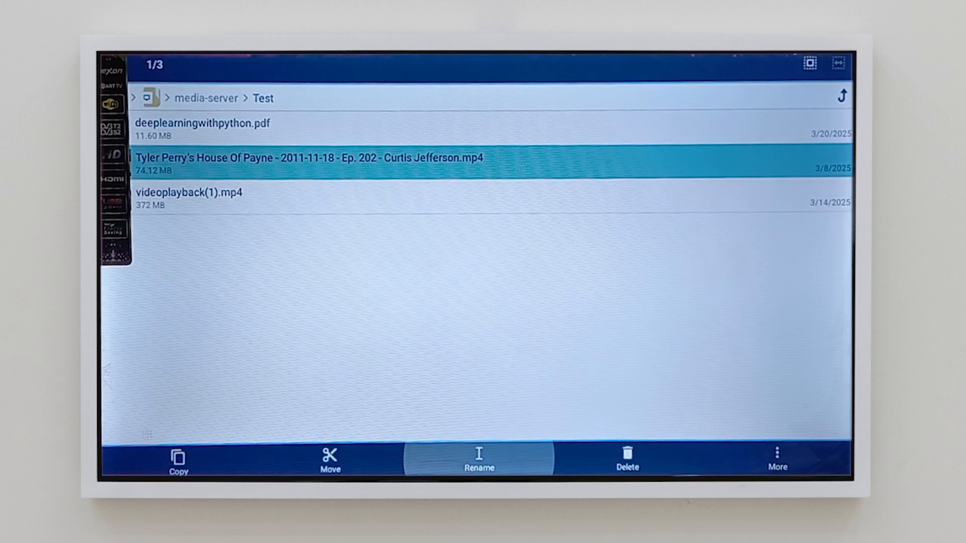
click(178, 460)
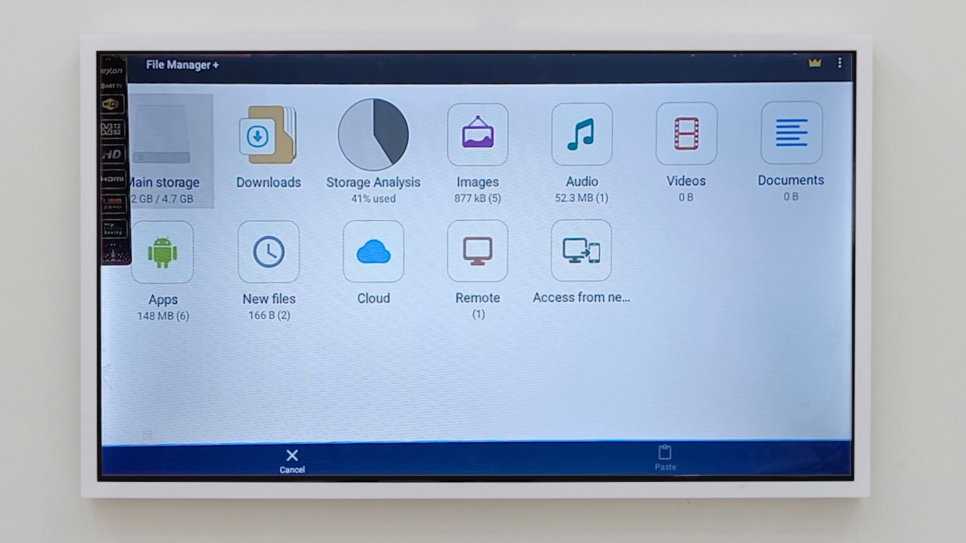
click(163, 132)
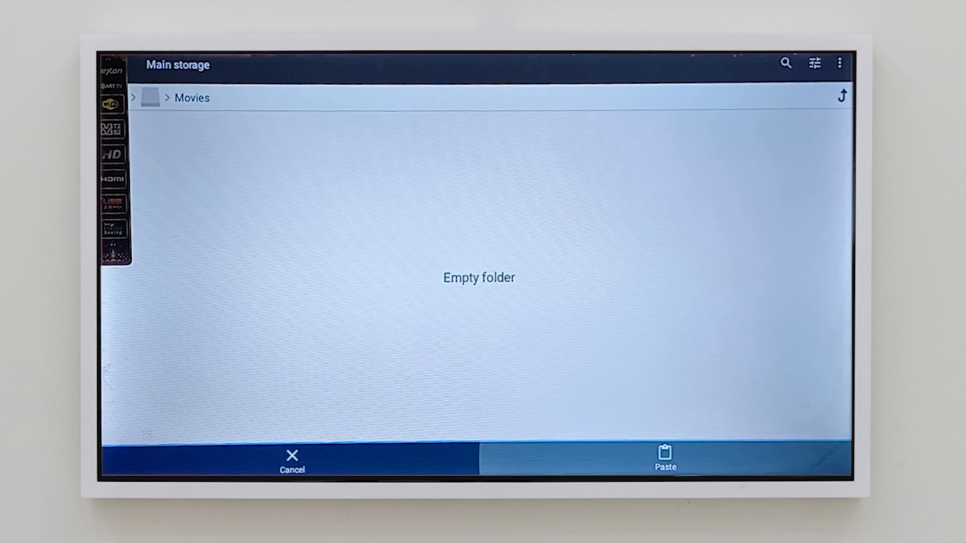
click(665, 459)
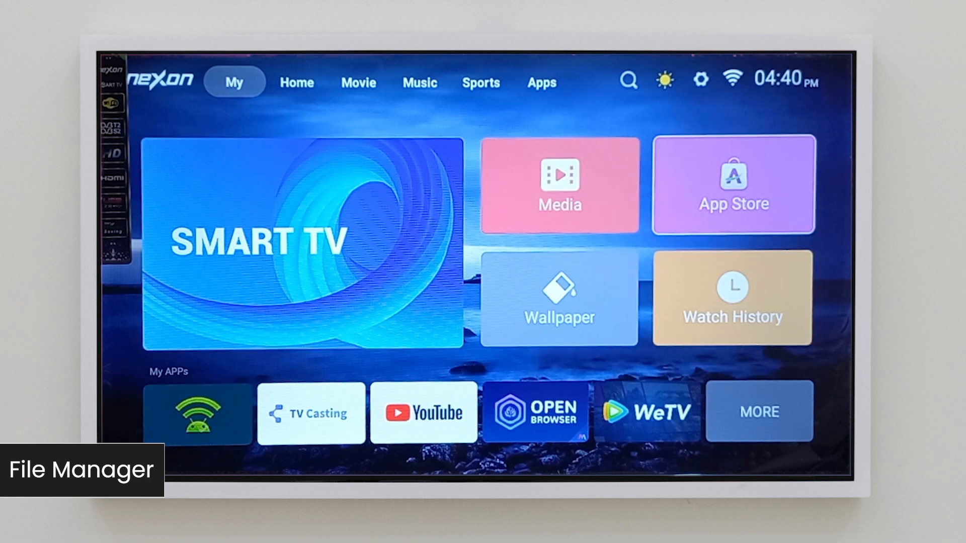
Search the App Store for "FILE" and show the File Manager app's page
click(732, 185)
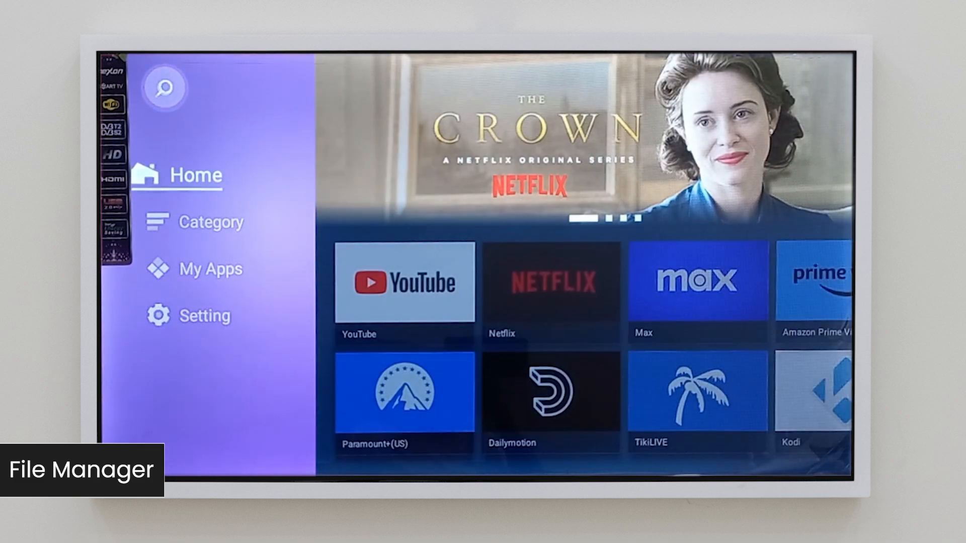
click(164, 87)
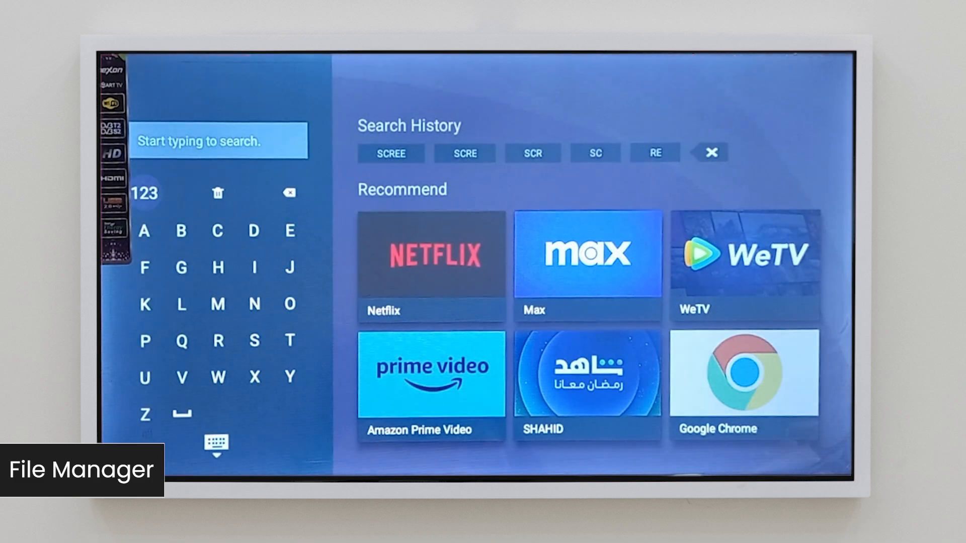
click(253, 268)
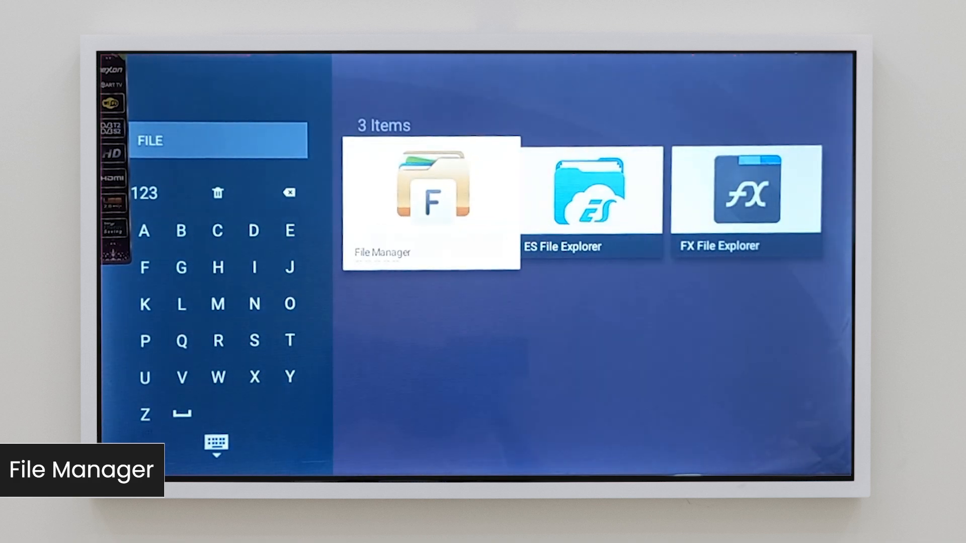
click(430, 204)
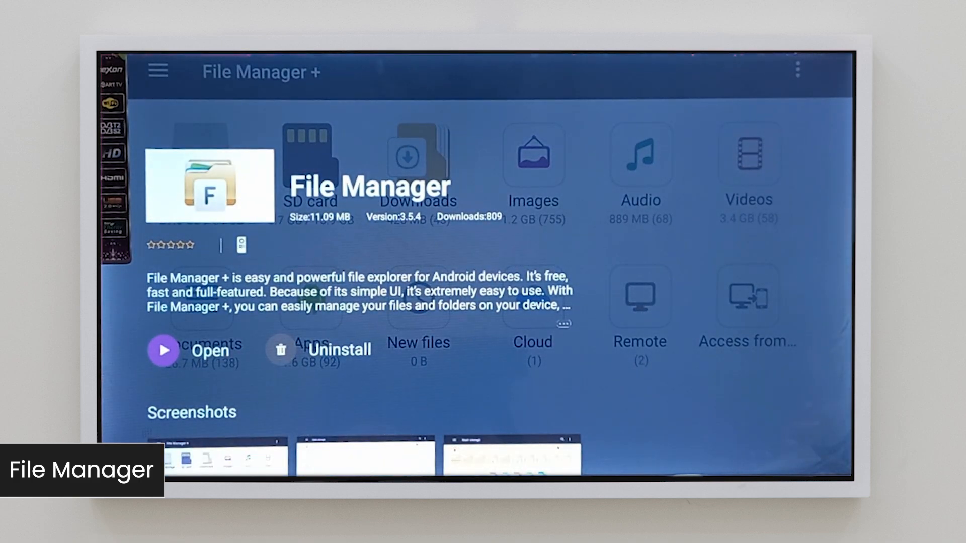
Launch File Manager +, go to Remote and begin adding a new SMB location
click(193, 350)
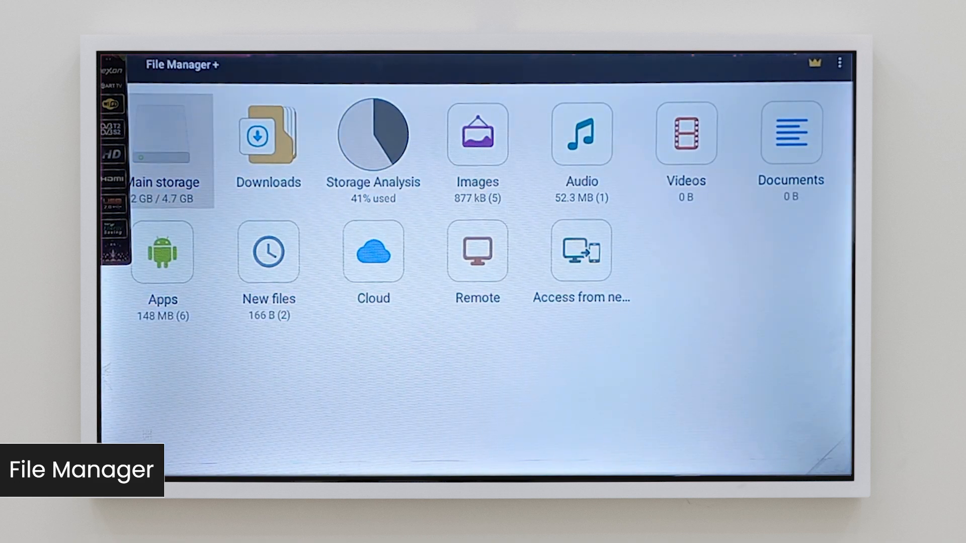
click(162, 252)
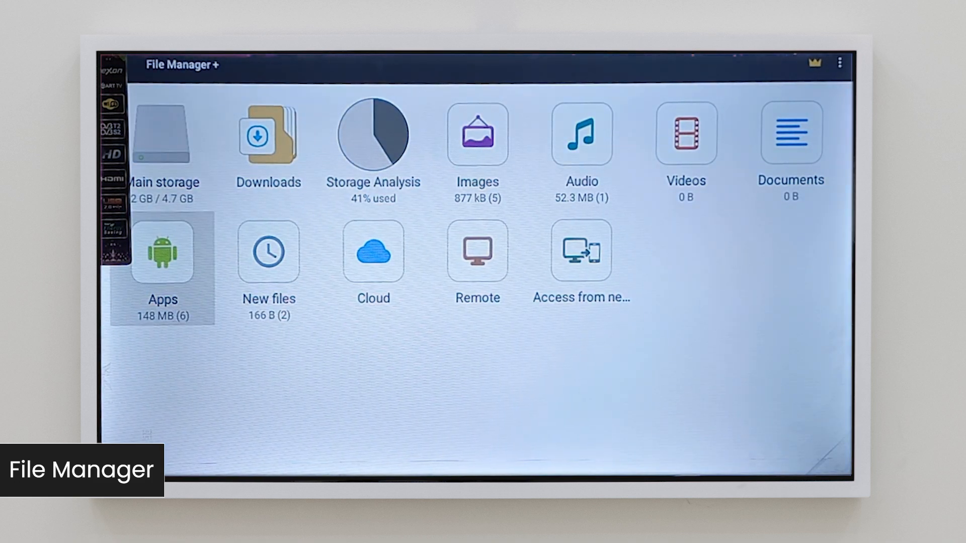
click(477, 251)
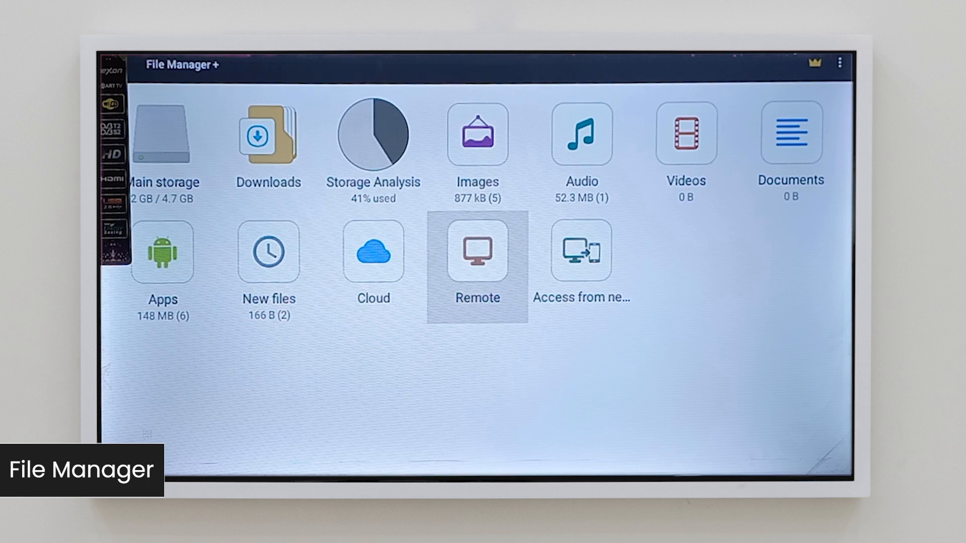
click(476, 252)
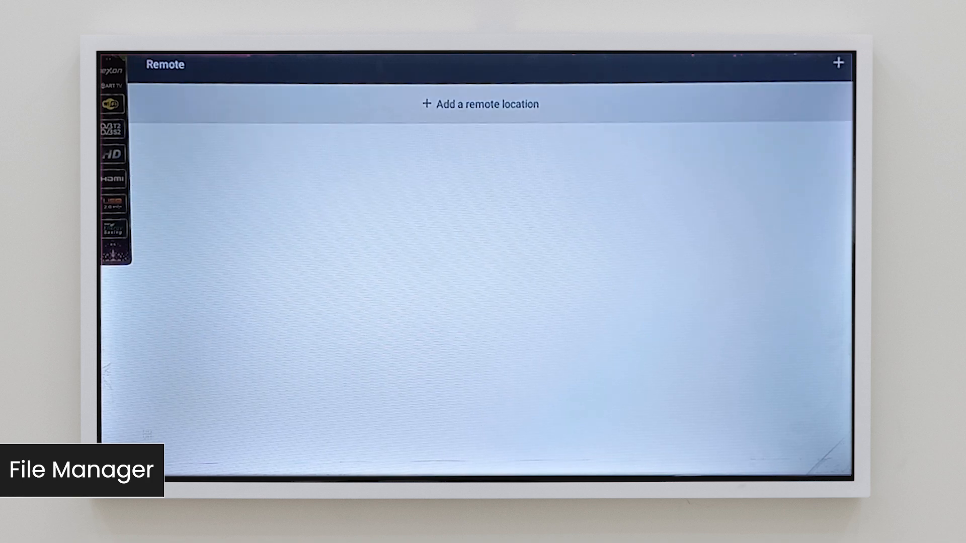
click(480, 104)
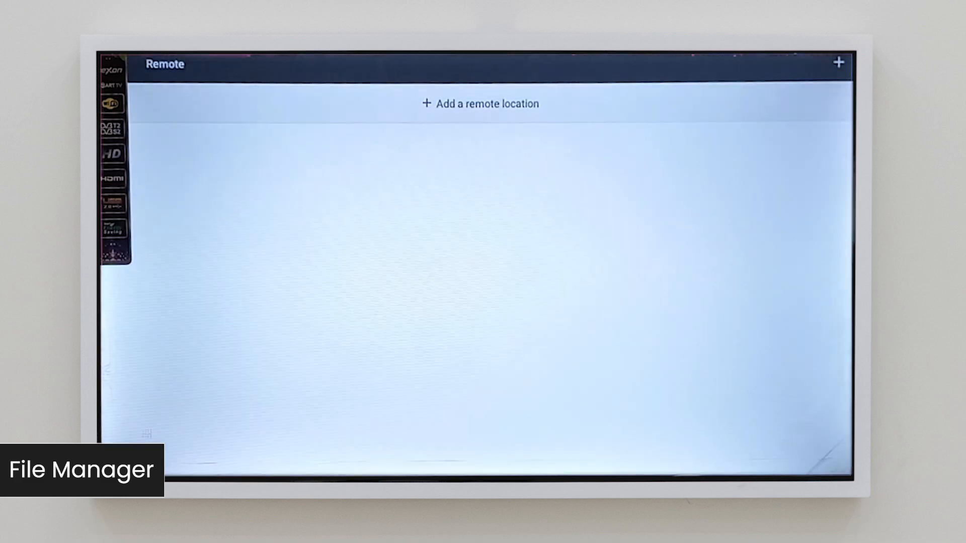
click(480, 104)
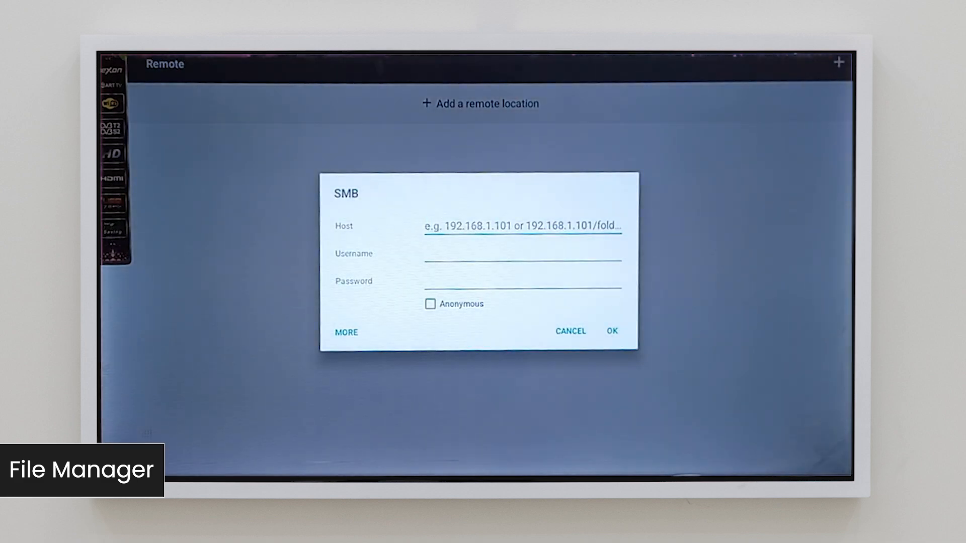
Connect to SMB host 192.168.1.200 with username and password, reaching media-server > Test
text(192.168.1.2)
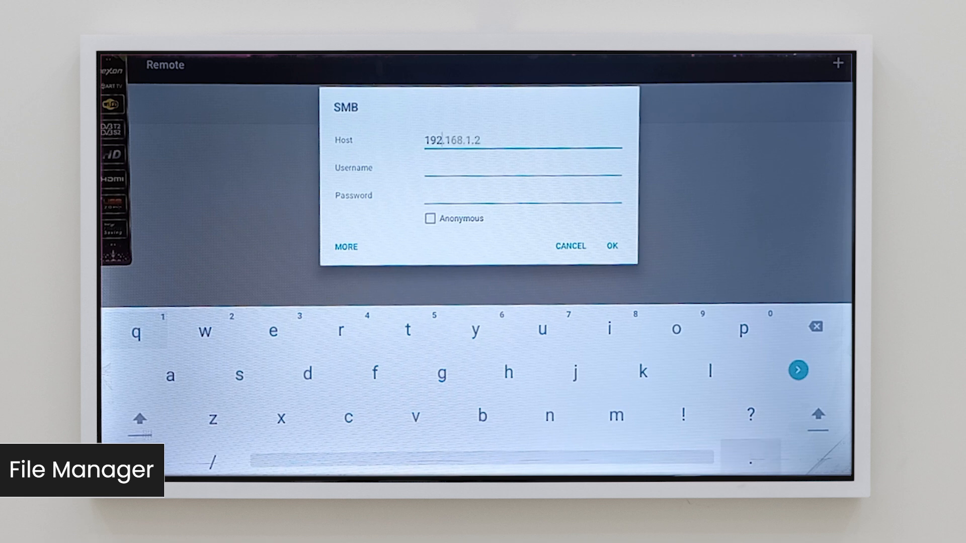
text(00)
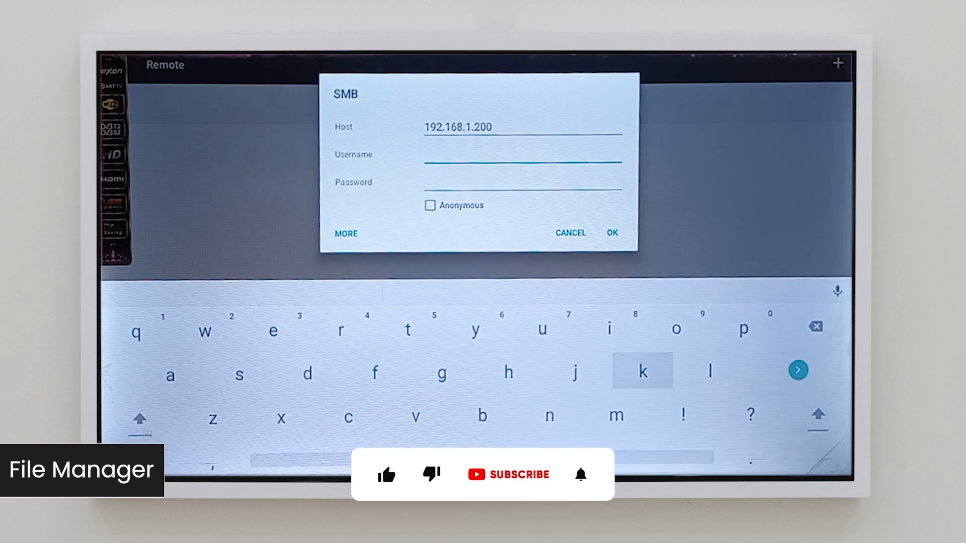
text(da)
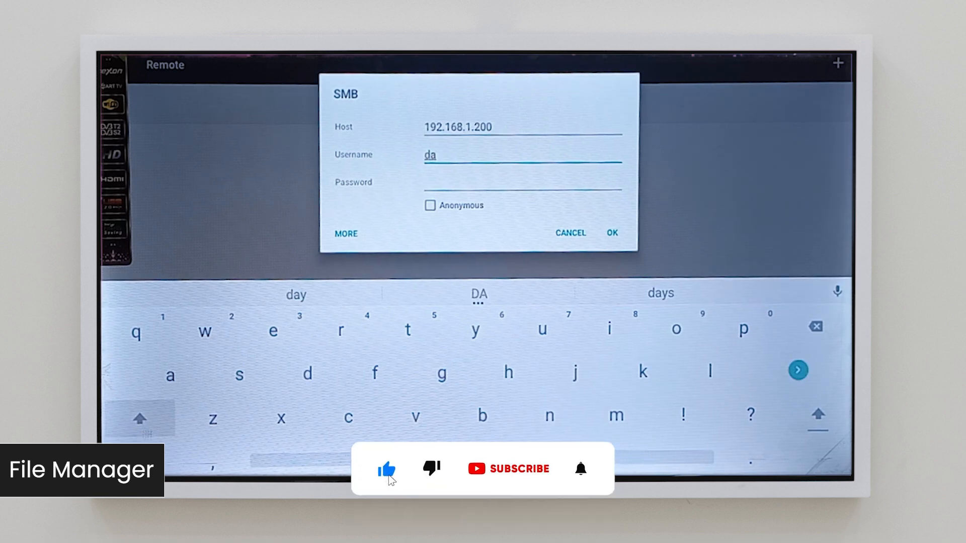
text(nzz)
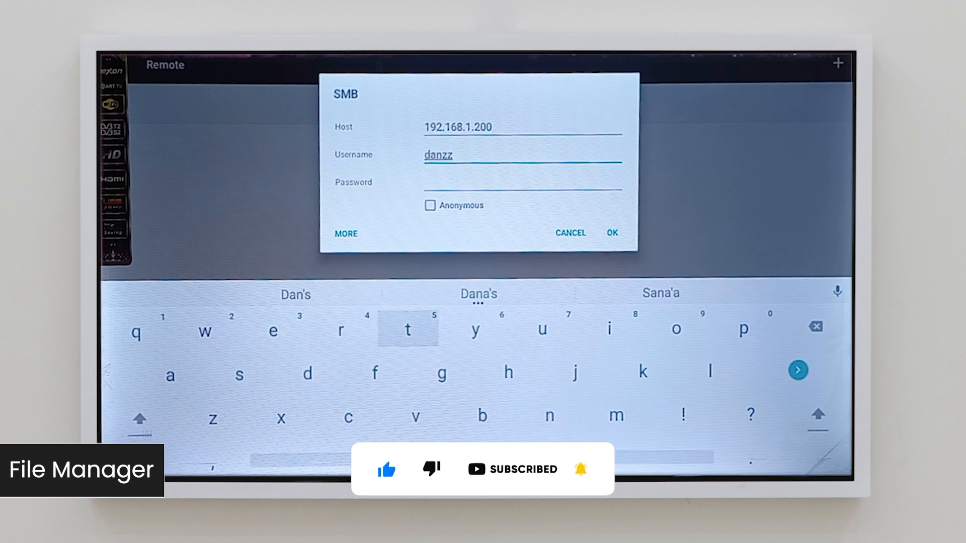
text(y)
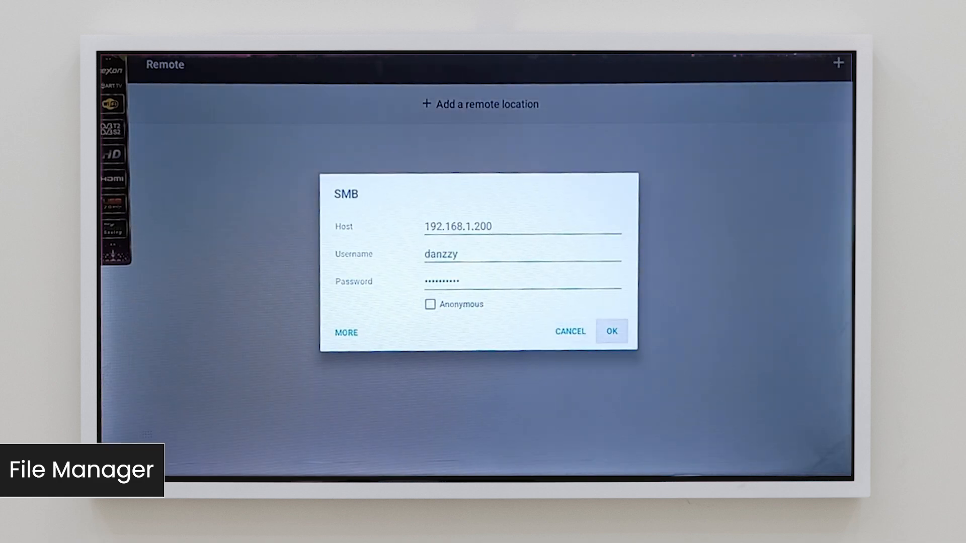
click(611, 331)
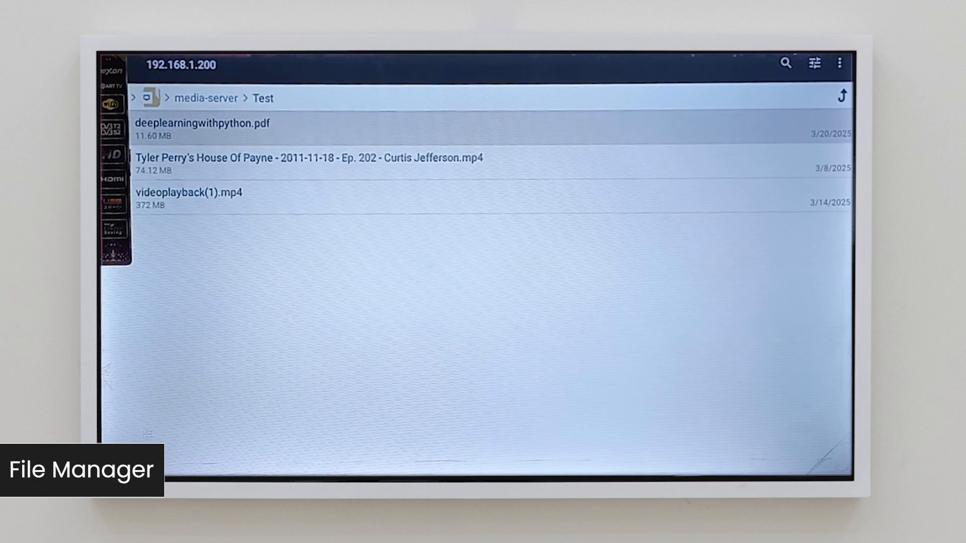
Mark the House Of Payne .mp4 for moving and paste it into Main storage > Movies
click(308, 163)
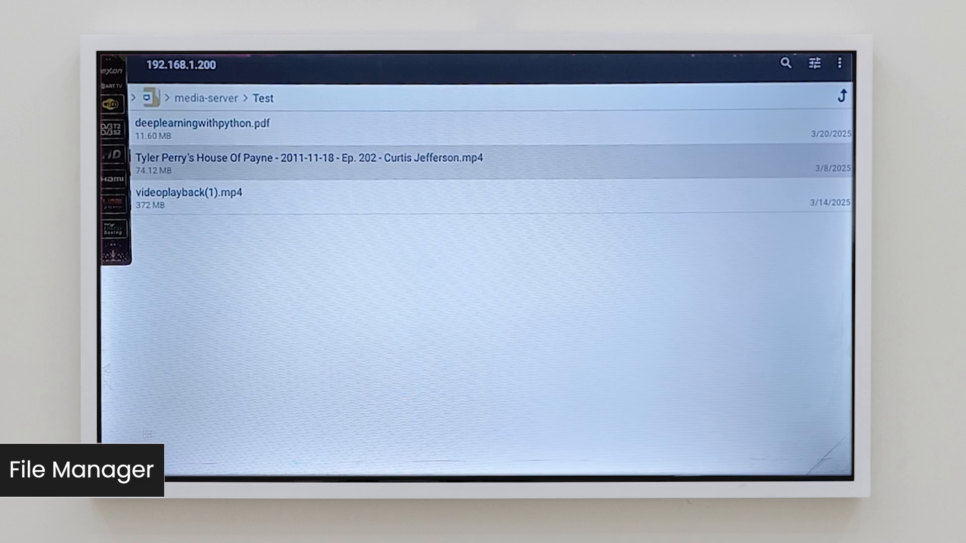
click(309, 158)
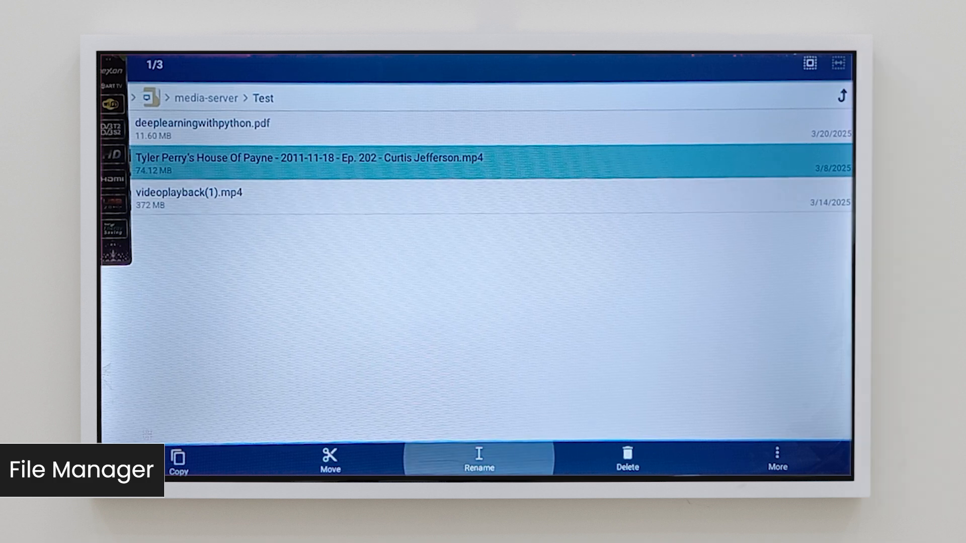
click(330, 458)
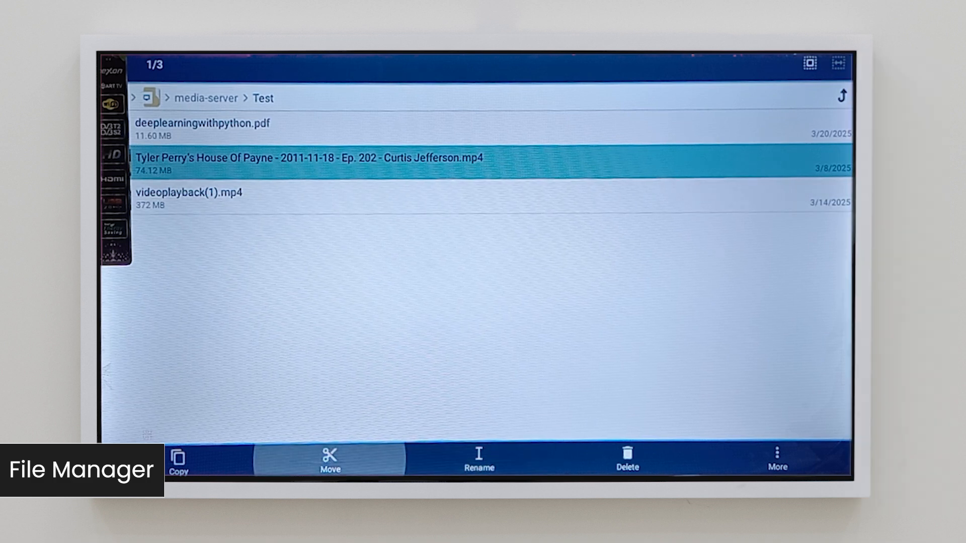
click(329, 459)
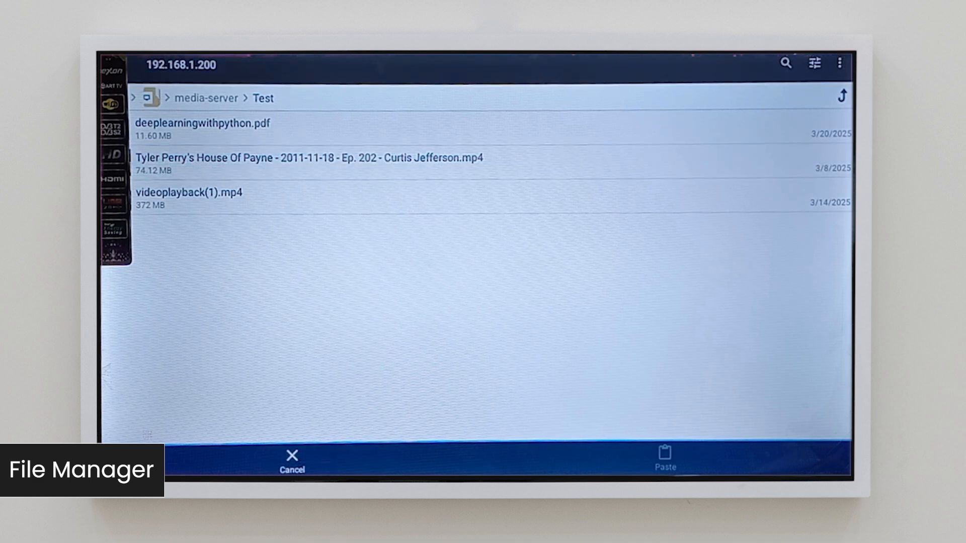
click(152, 98)
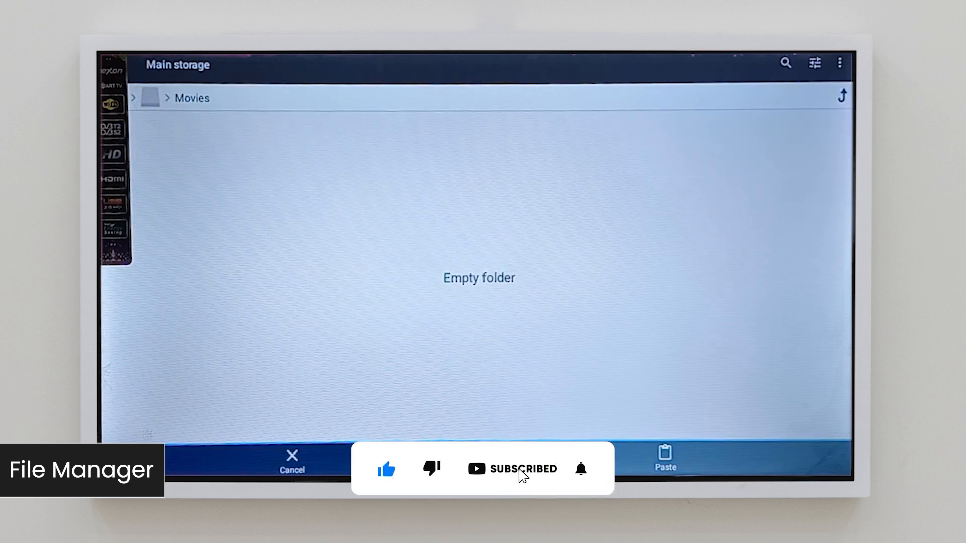
click(664, 460)
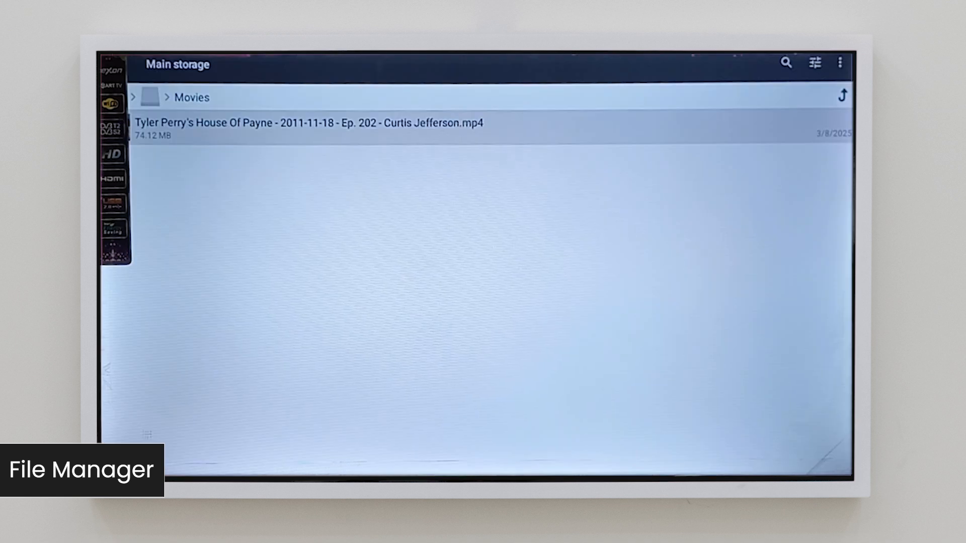
Leave File Manager + for the TV's My APPs launcher
click(149, 97)
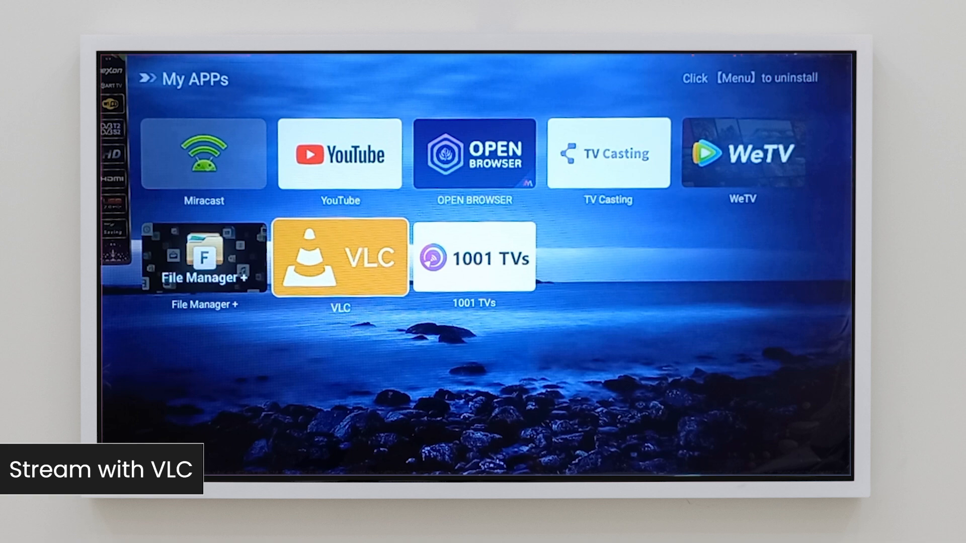
In VLC, browse Local Network > HOME-SERVER and play "I'll Just Say Yes" mp3
click(339, 255)
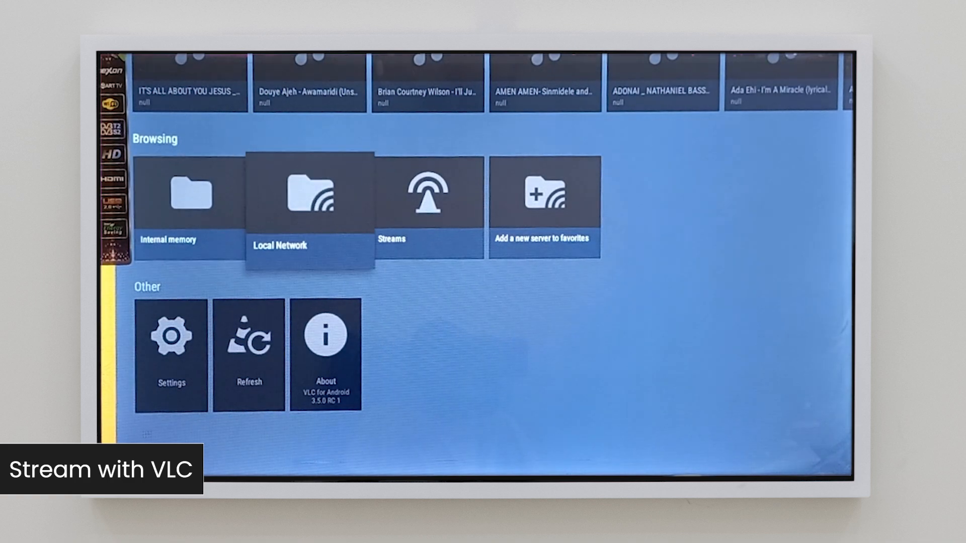
click(310, 193)
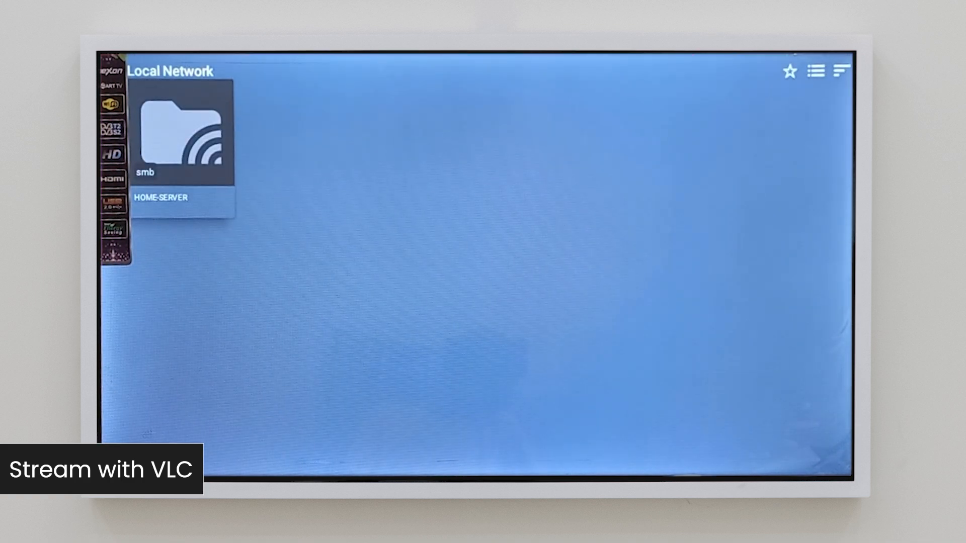
click(182, 132)
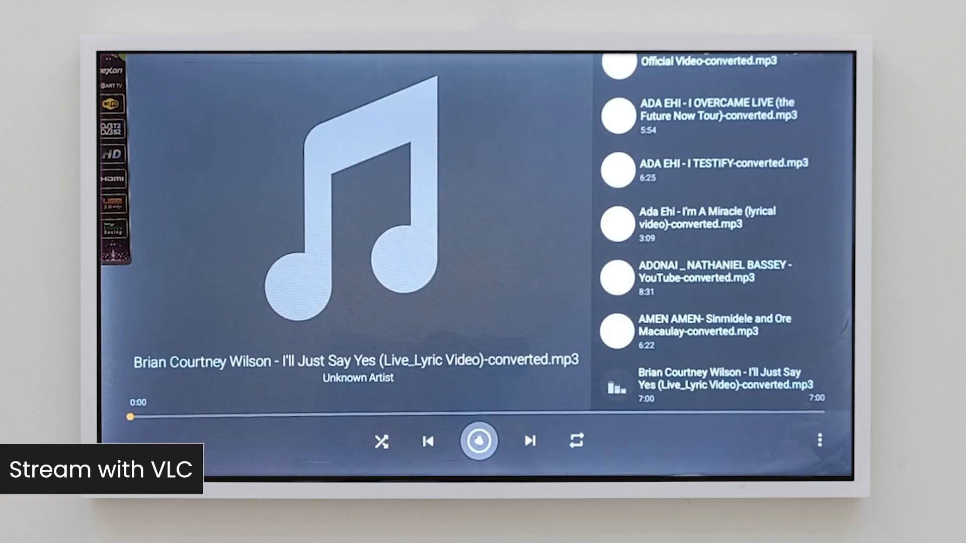
click(479, 441)
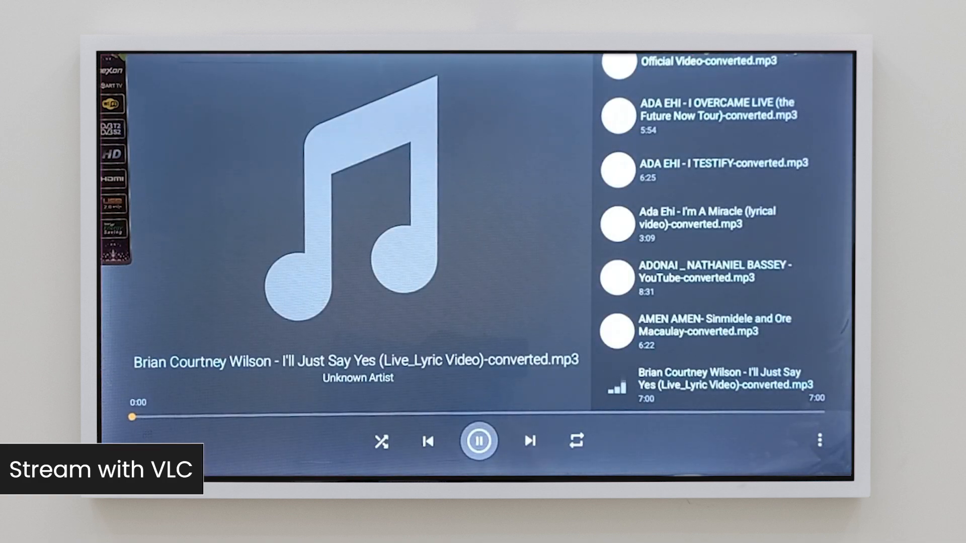